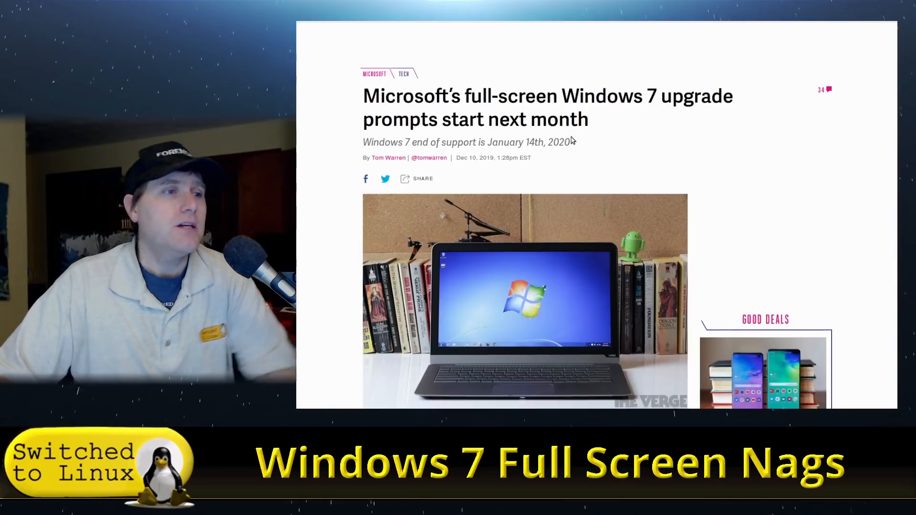
- Scroll past the headline and laptop photo to the article's paragraphs on full-screen Windows 7 upgrade prompts
scroll(down, 3)
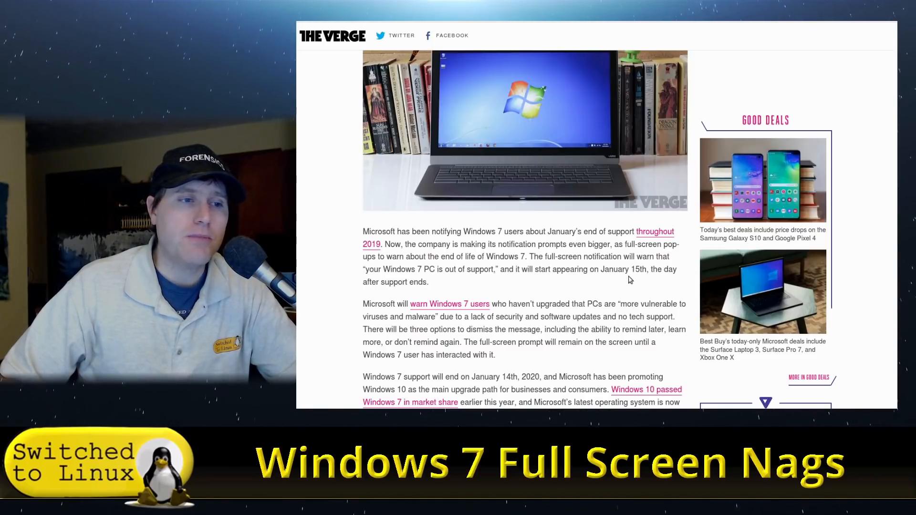
scroll(down, 3)
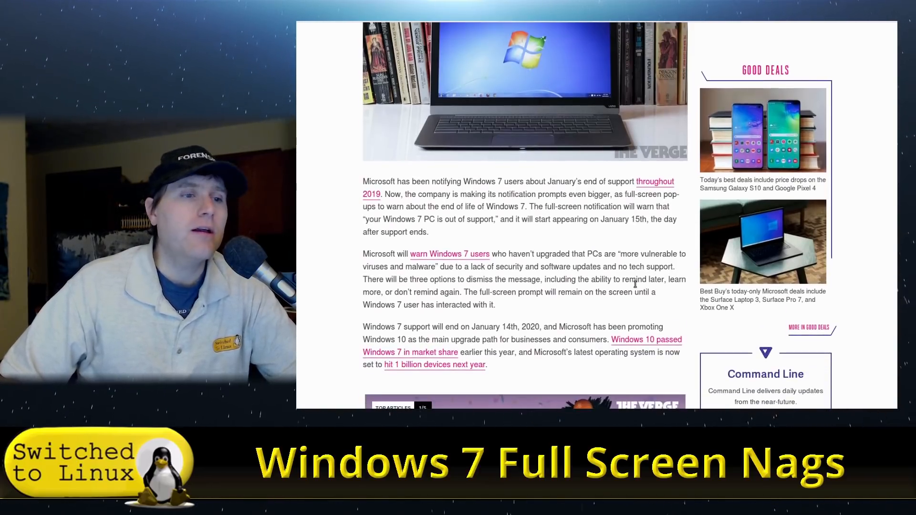
scroll(down, 3)
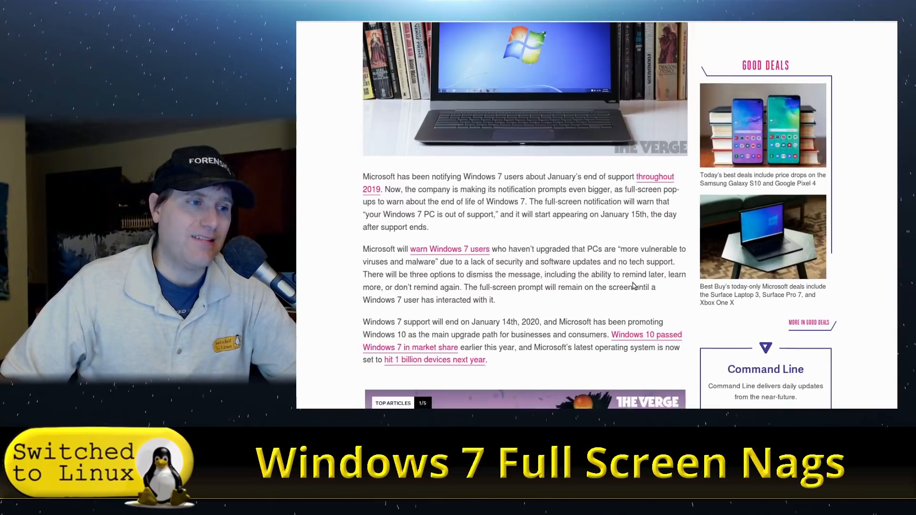
scroll(down, 3)
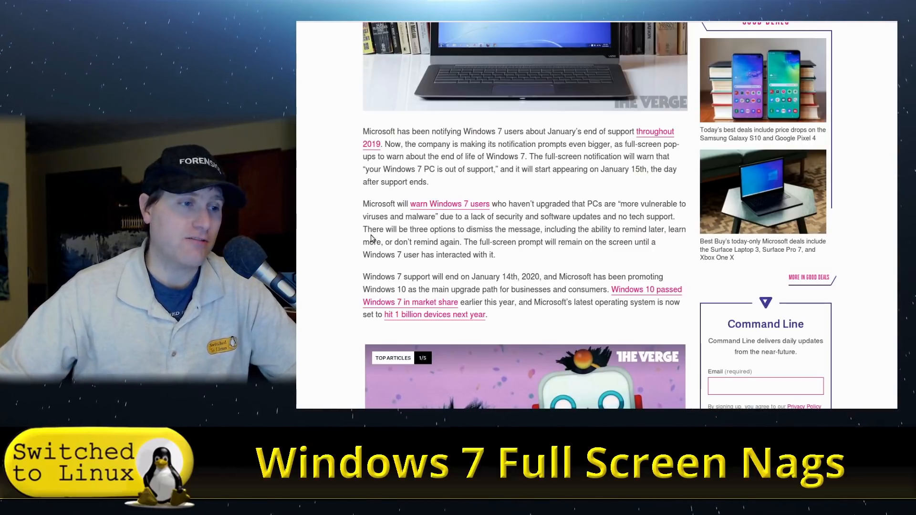
- Scroll past the Top Articles carousel and Next Up in Tech links to the footer and comments area
scroll(down, 3)
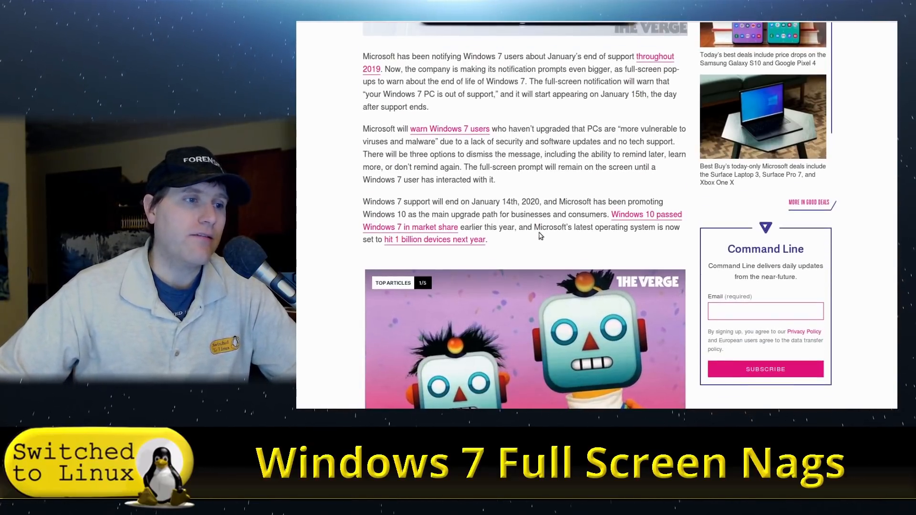
scroll(down, 3)
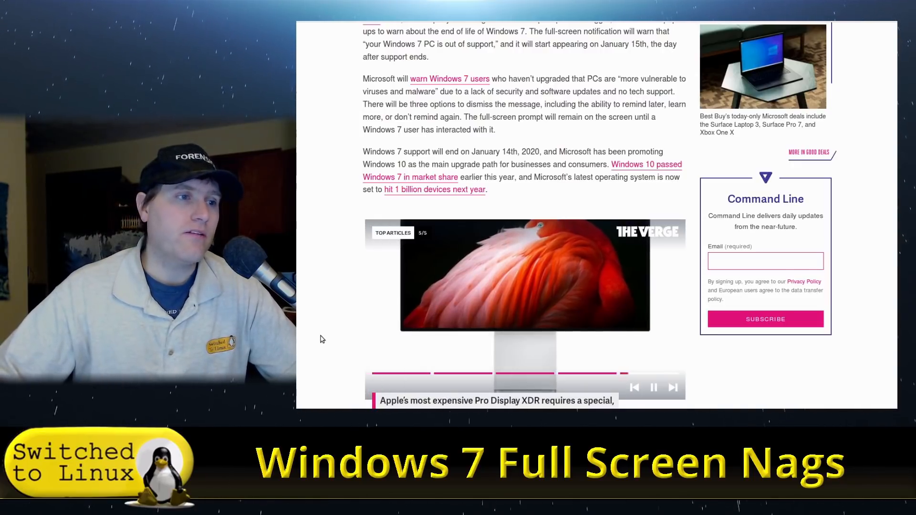
scroll(down, 3)
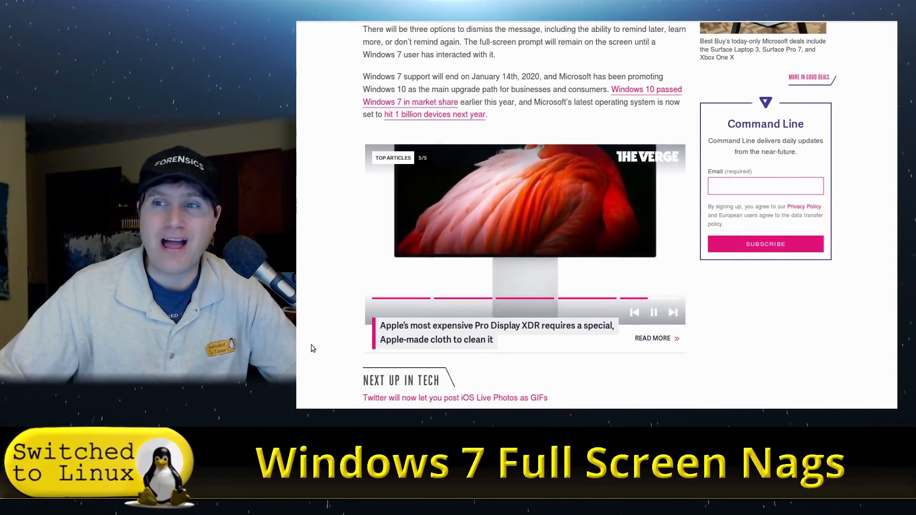
scroll(down, 3)
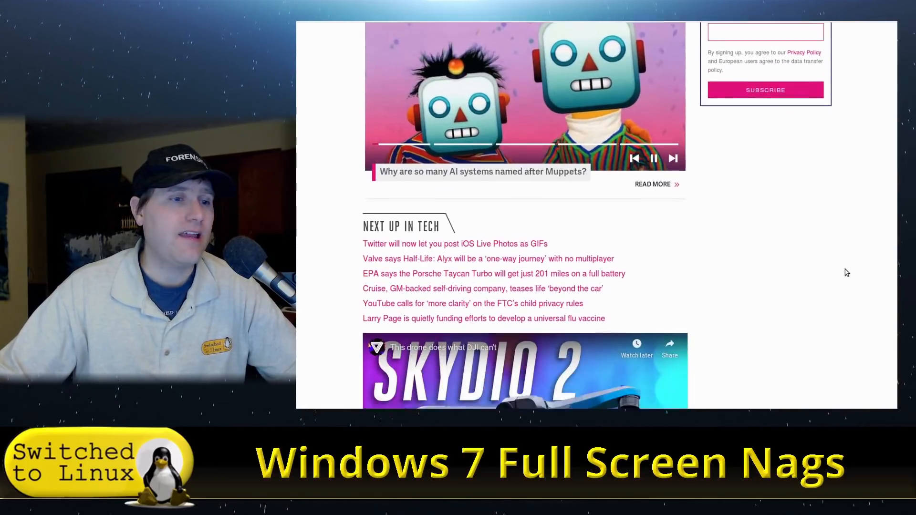
scroll(down, 3)
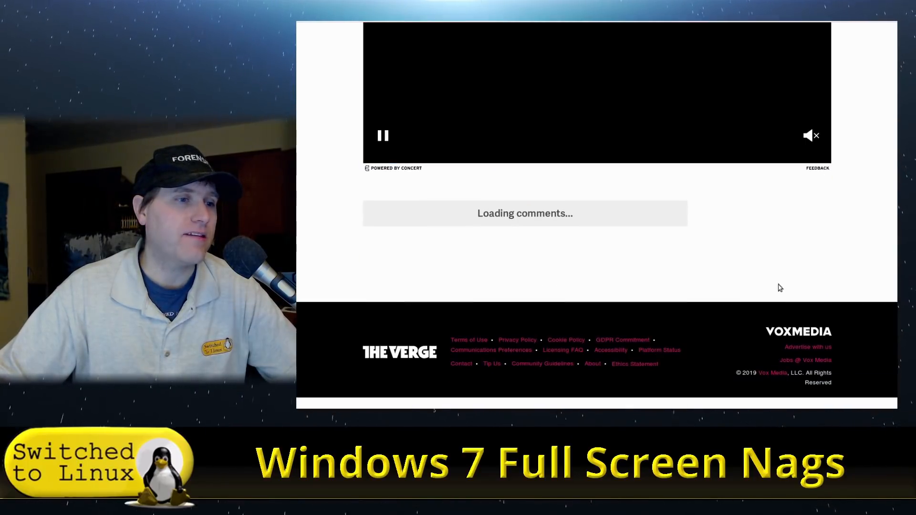
- Scroll into the loaded 34-comment thread to the first threaded reader replies
scroll(down, 3)
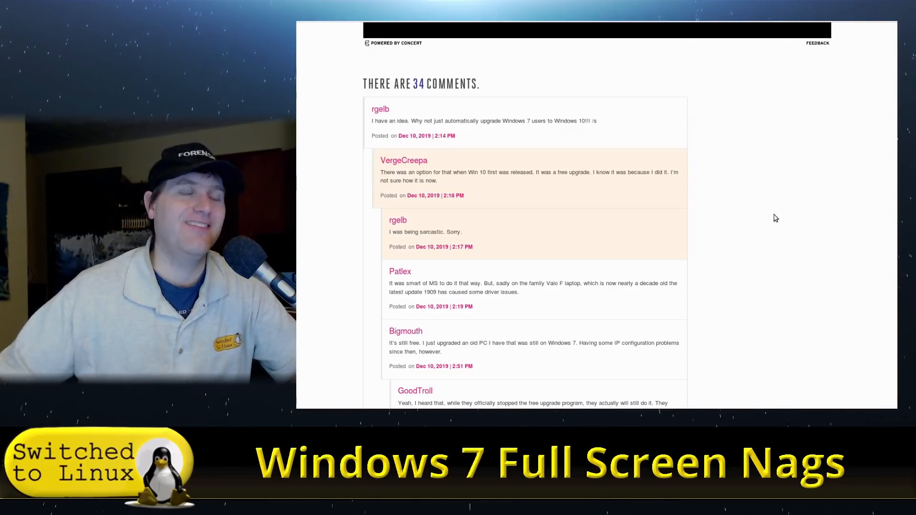
scroll(down, 3)
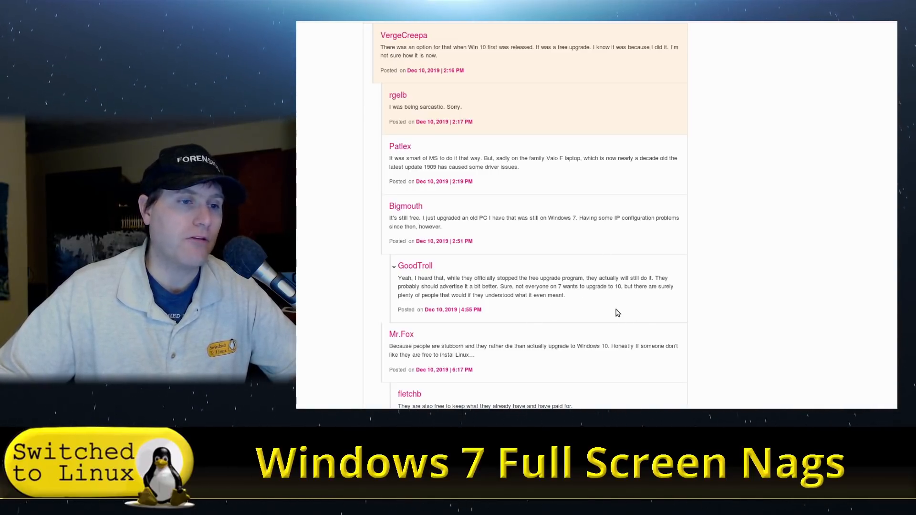
- Highlight the not-wanting-to-upgrade and free-to-install-Linux remarks and continue down to the security-updates replies
drag(519, 286, 564, 295)
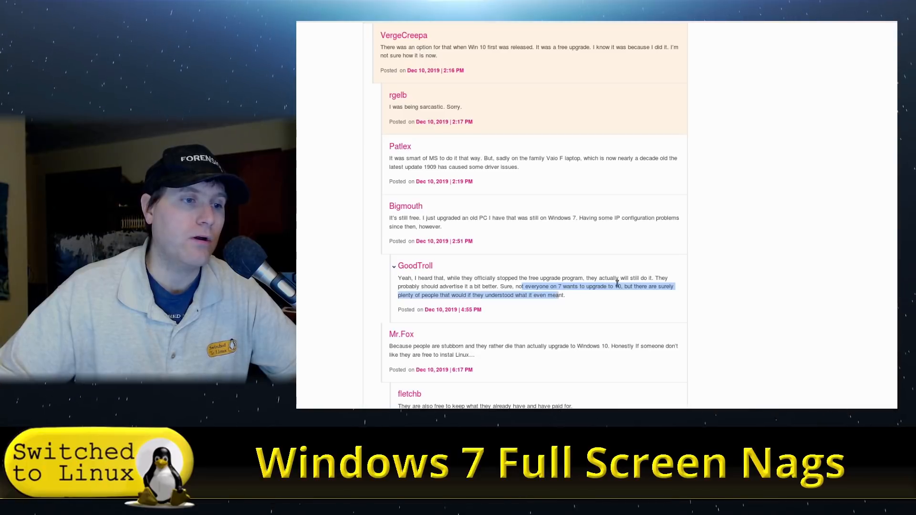
scroll(down, 3)
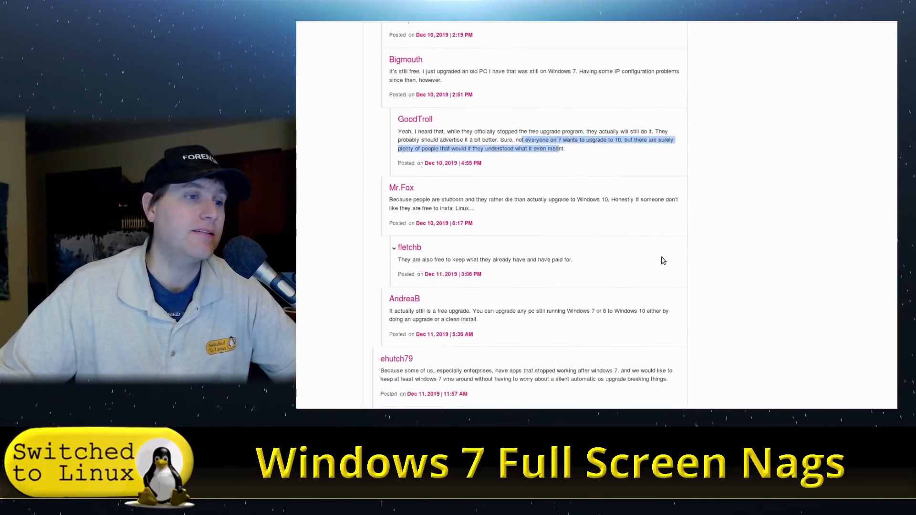
scroll(down, 3)
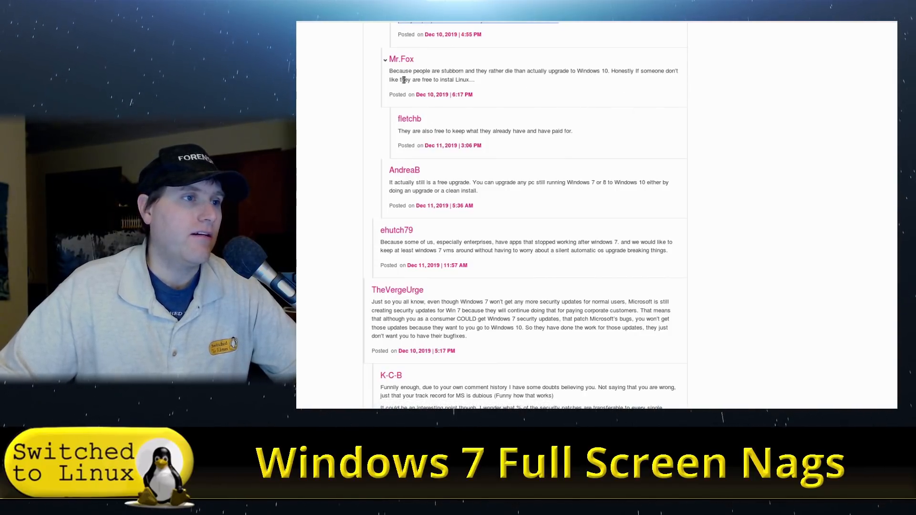
drag(404, 80, 475, 79)
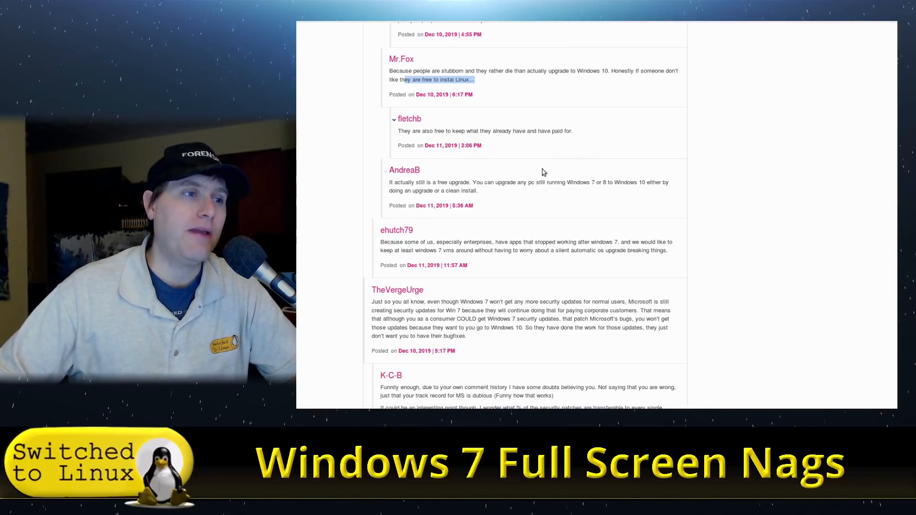
mouse_move(585, 198)
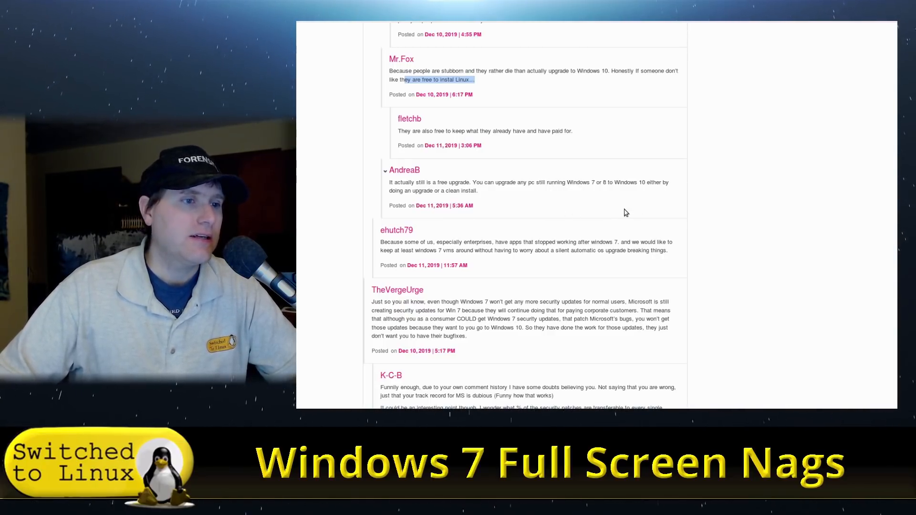
scroll(down, 3)
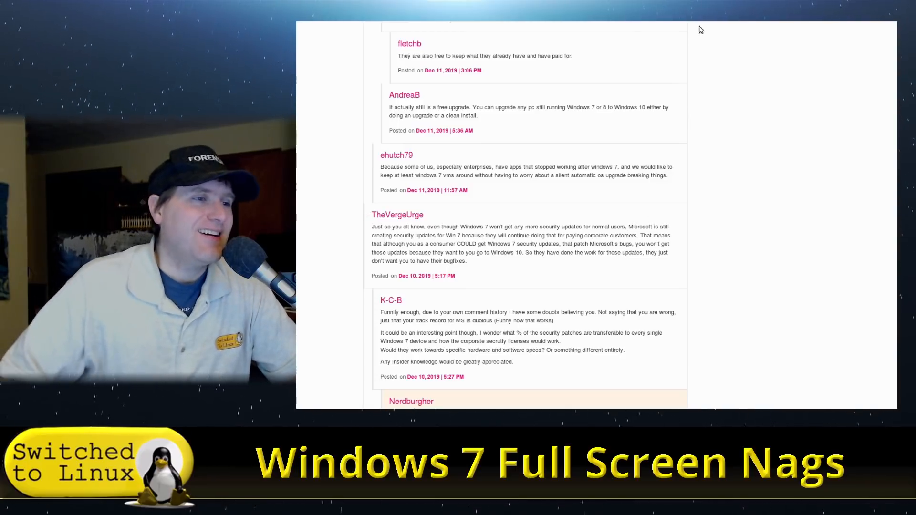
scroll(down, 3)
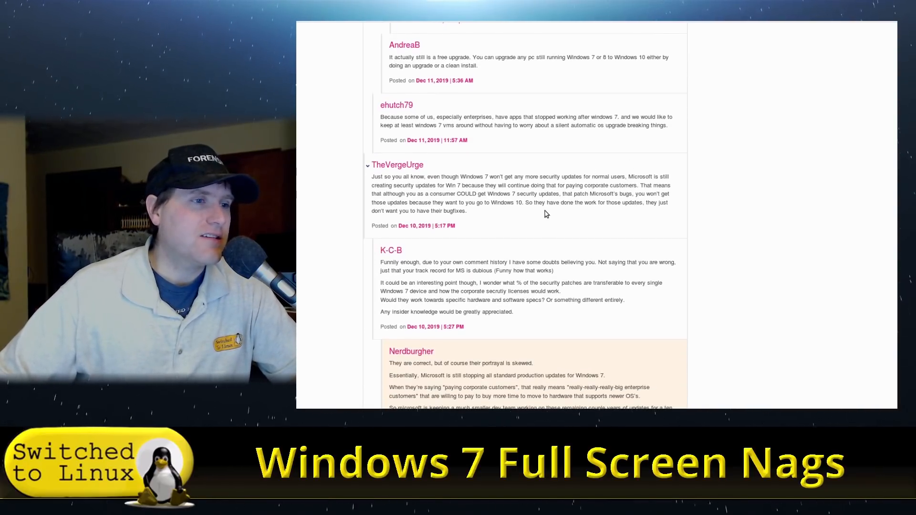
mouse_move(697, 197)
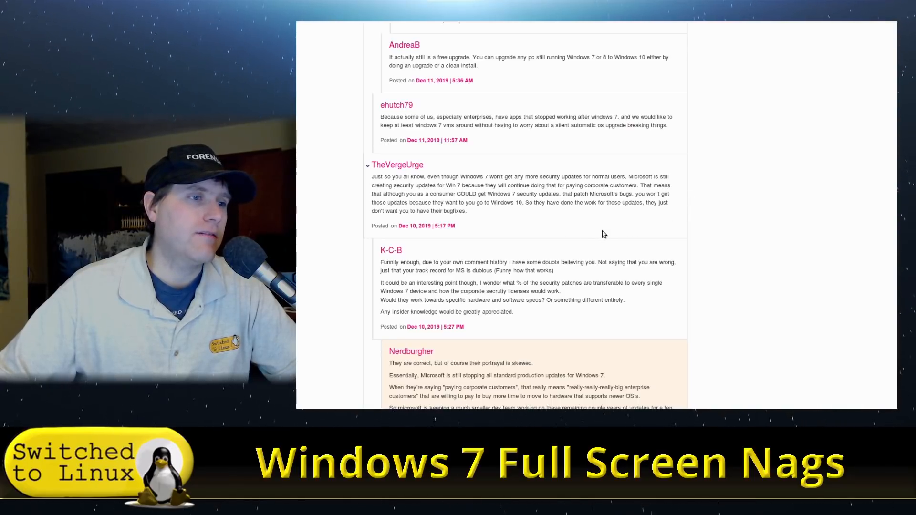
mouse_move(665, 228)
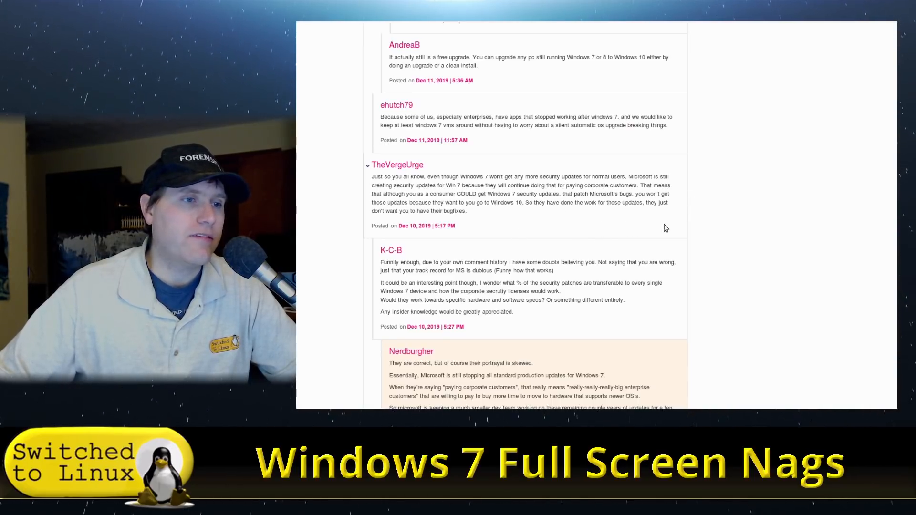
mouse_move(504, 240)
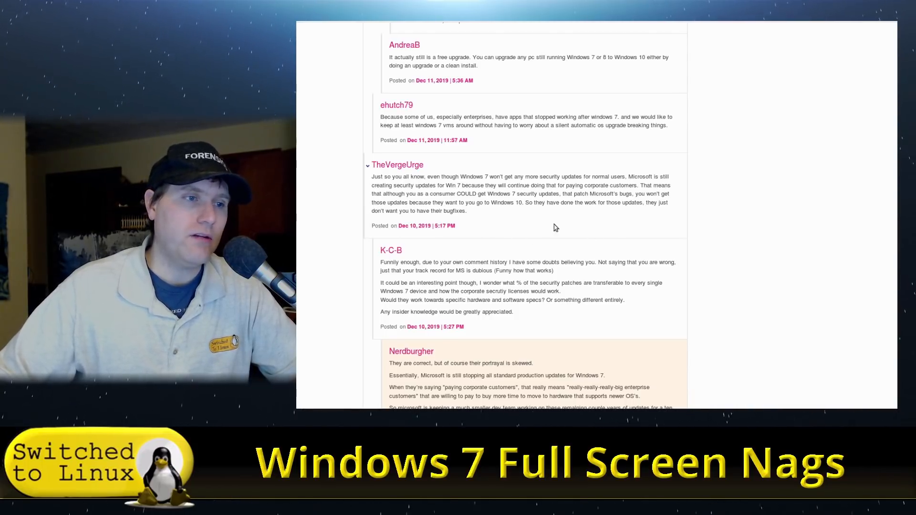
mouse_move(578, 216)
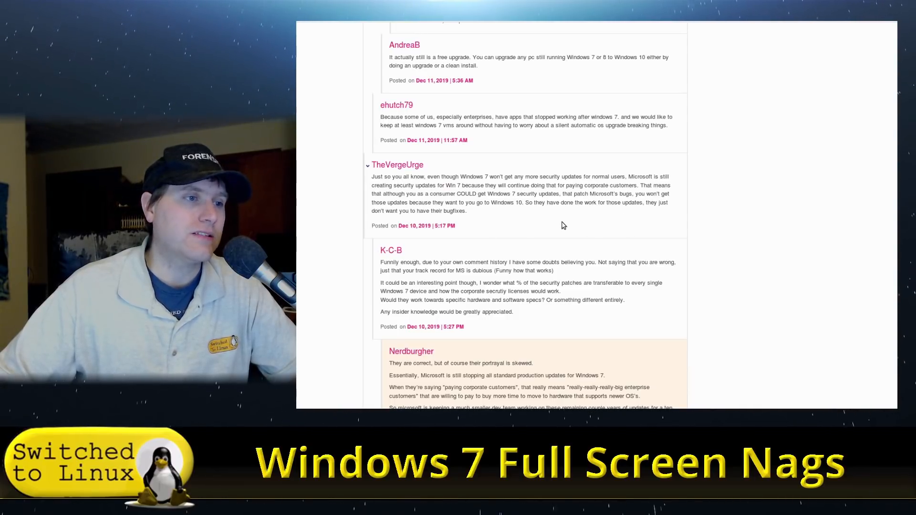
scroll(down, 3)
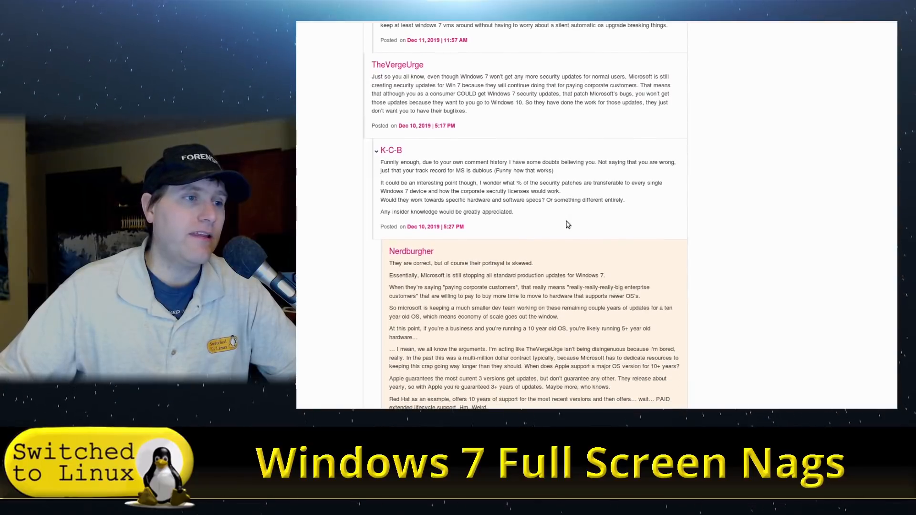
scroll(down, 3)
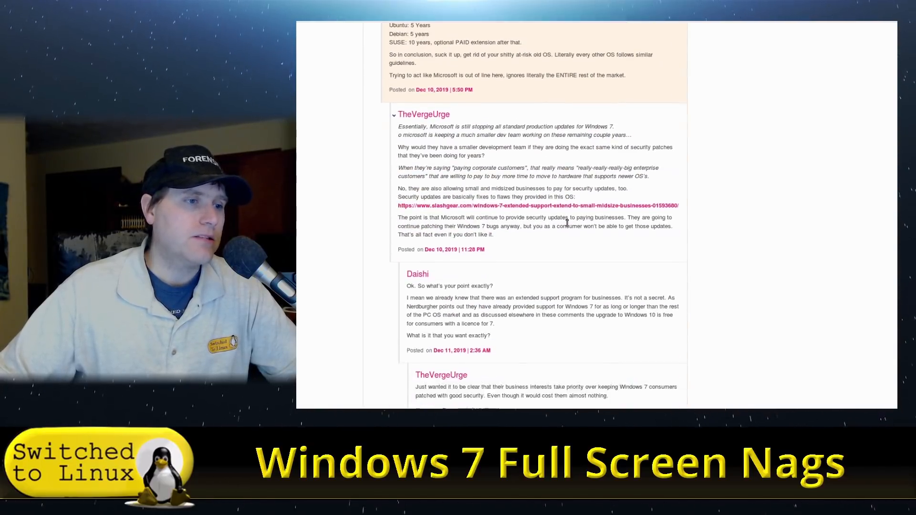